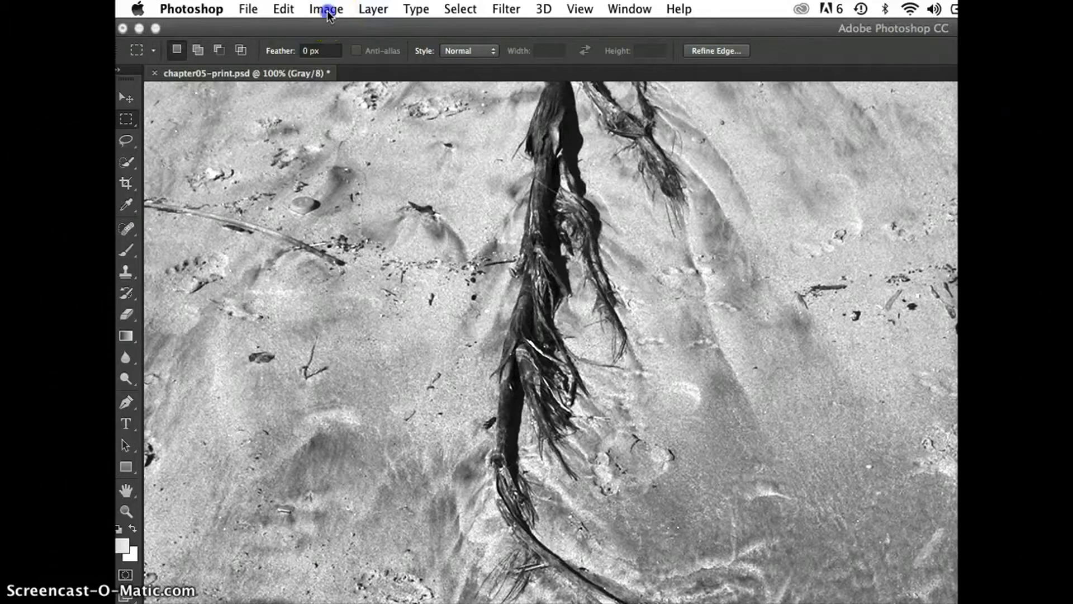
Show the Image menu commands for the grayscale beach photo
click(327, 8)
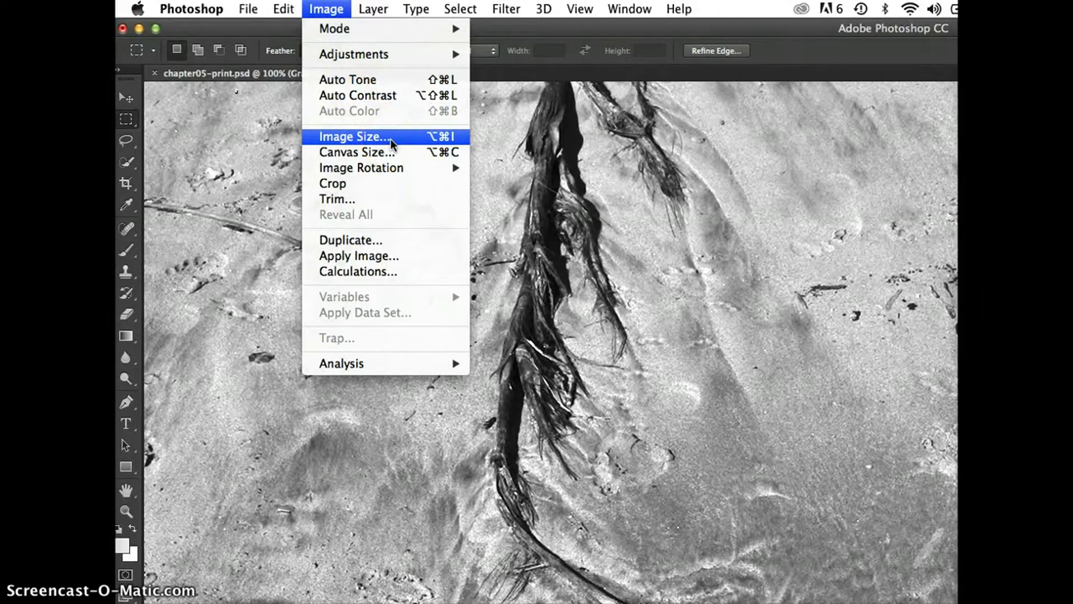
Bring up Image Size, showing the photo at 10 × 6.696 in, 240 ppi
click(354, 137)
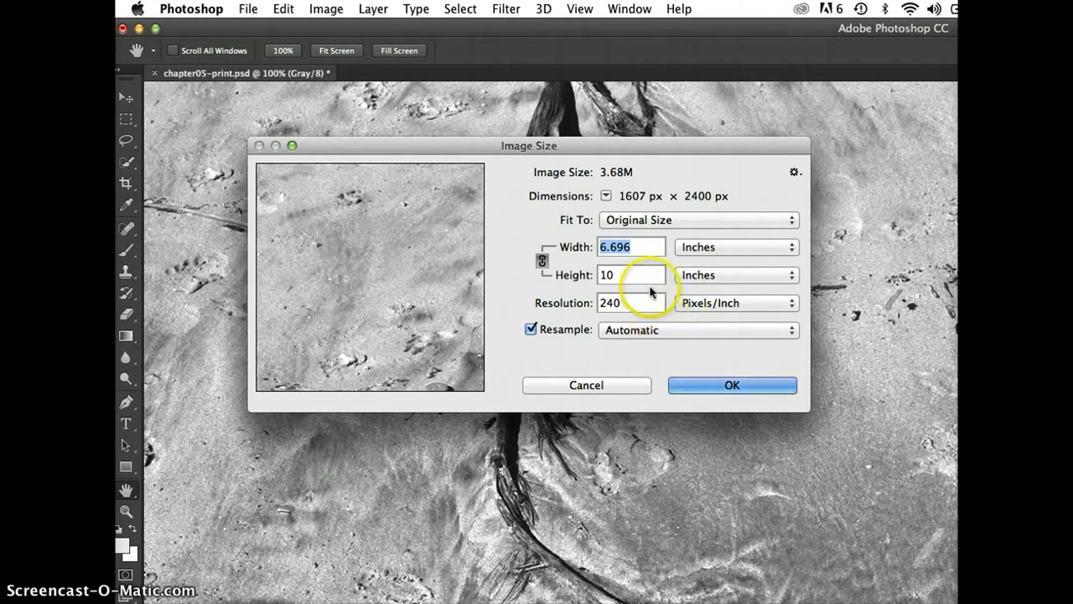
mouse_move(636, 281)
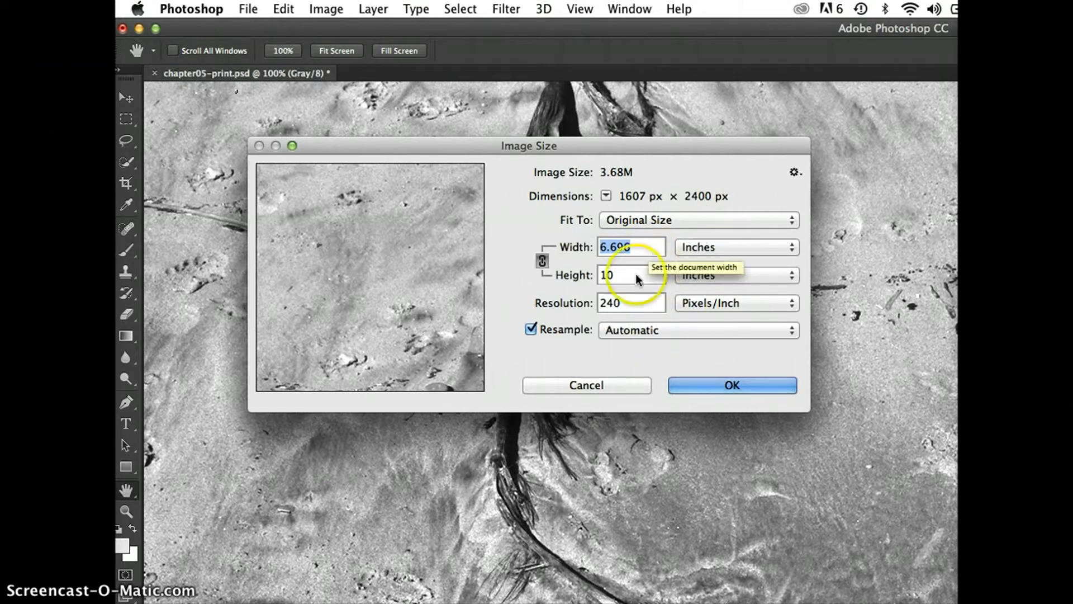
mouse_move(619, 315)
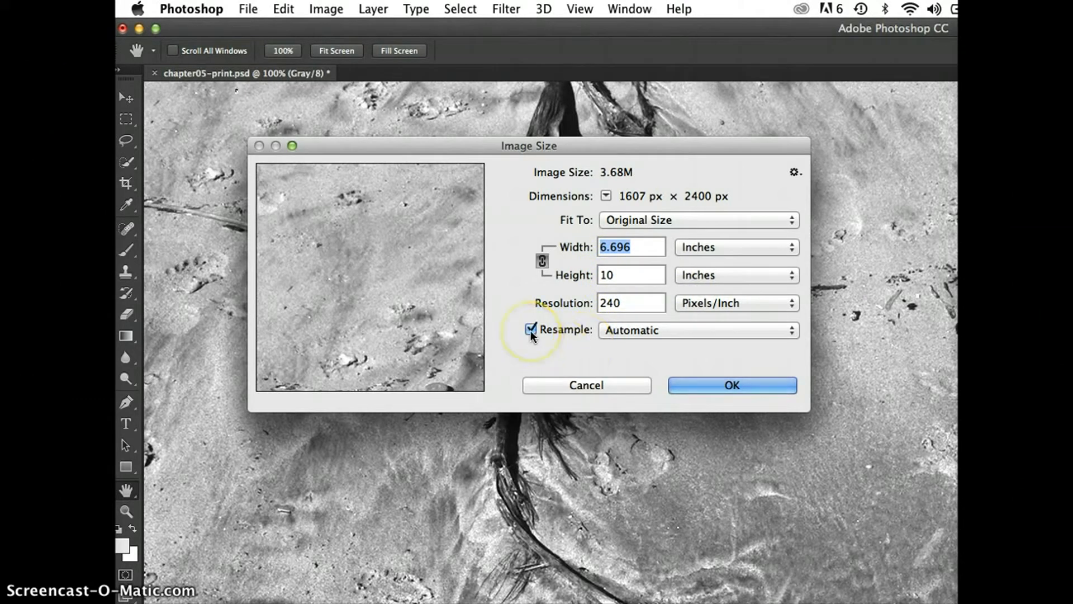
mouse_move(534, 334)
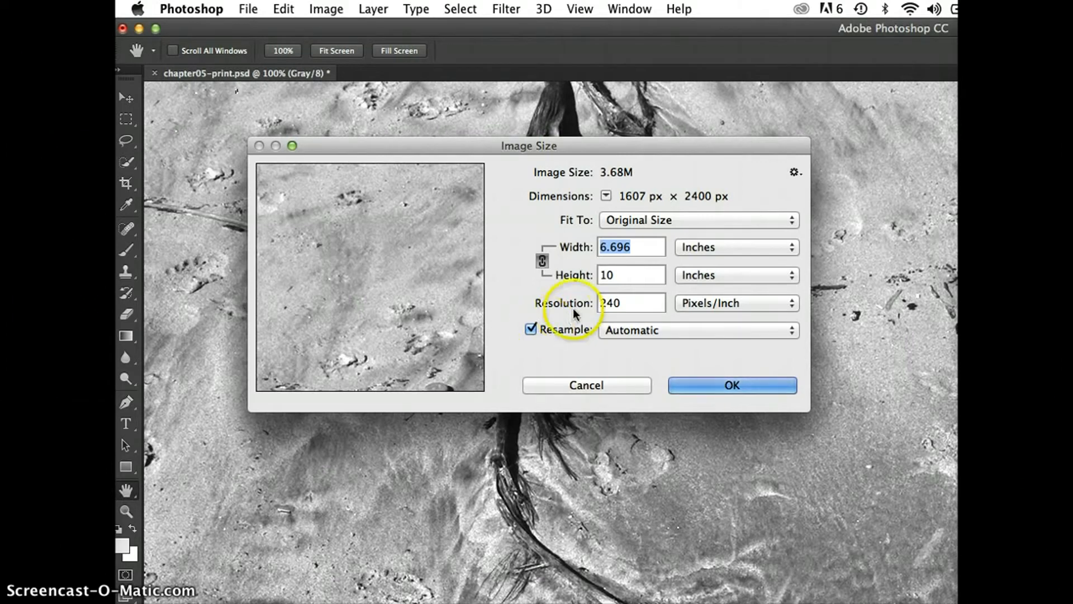
Enter 300 ppi with resampling on, enlarging the photo to 2009 × 3000 px
click(625, 308)
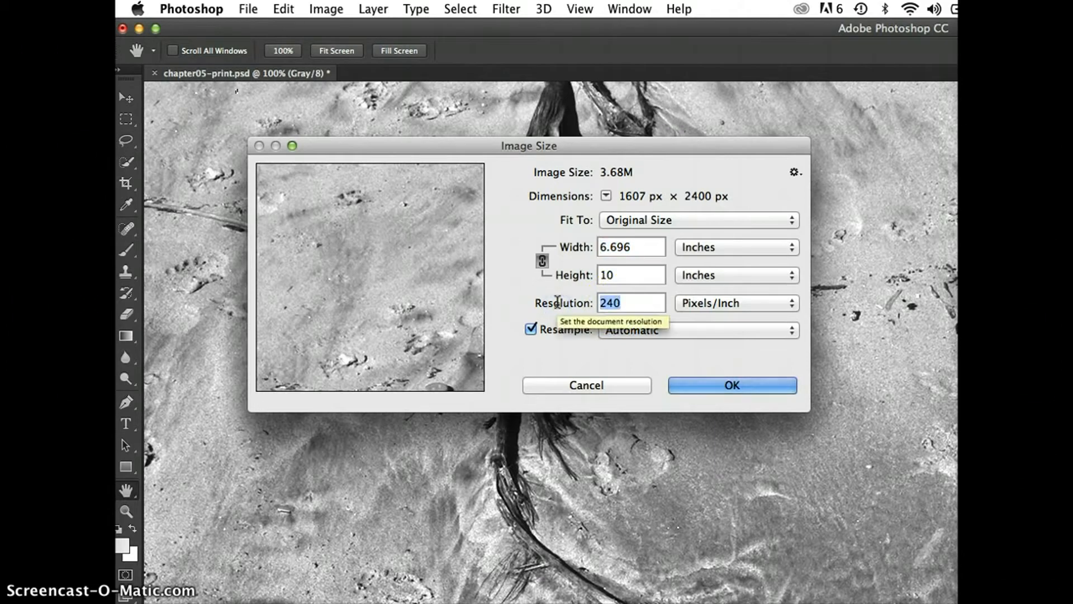
text(3)
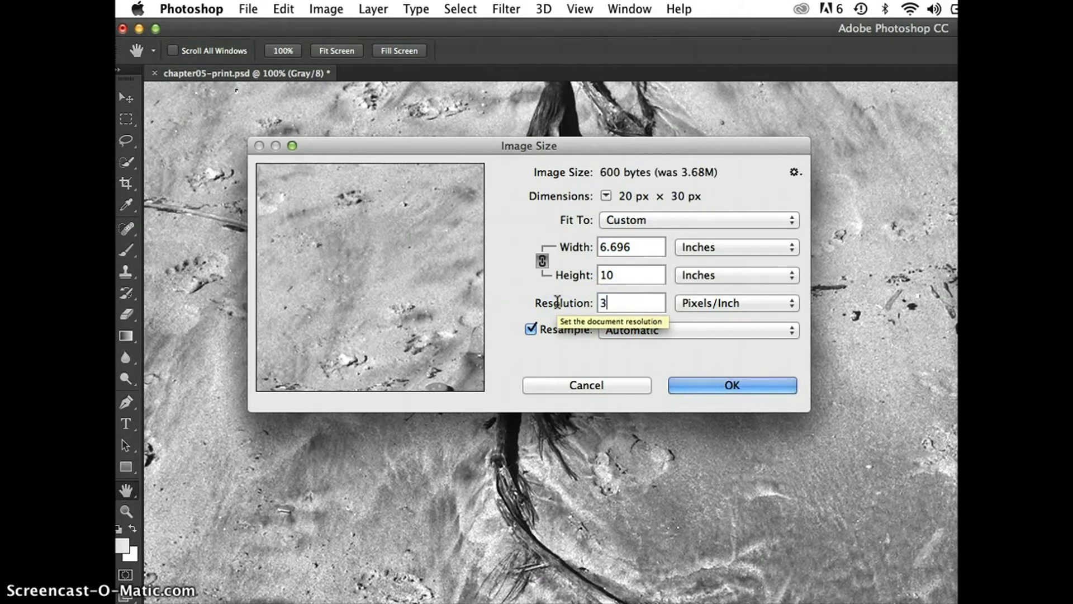
text(00)
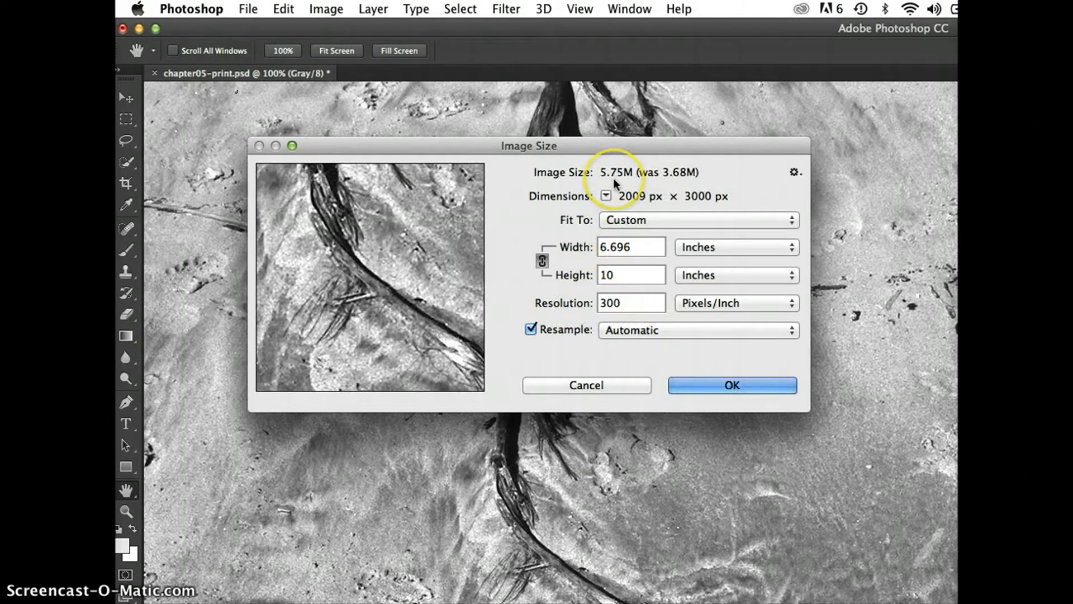
mouse_move(640, 209)
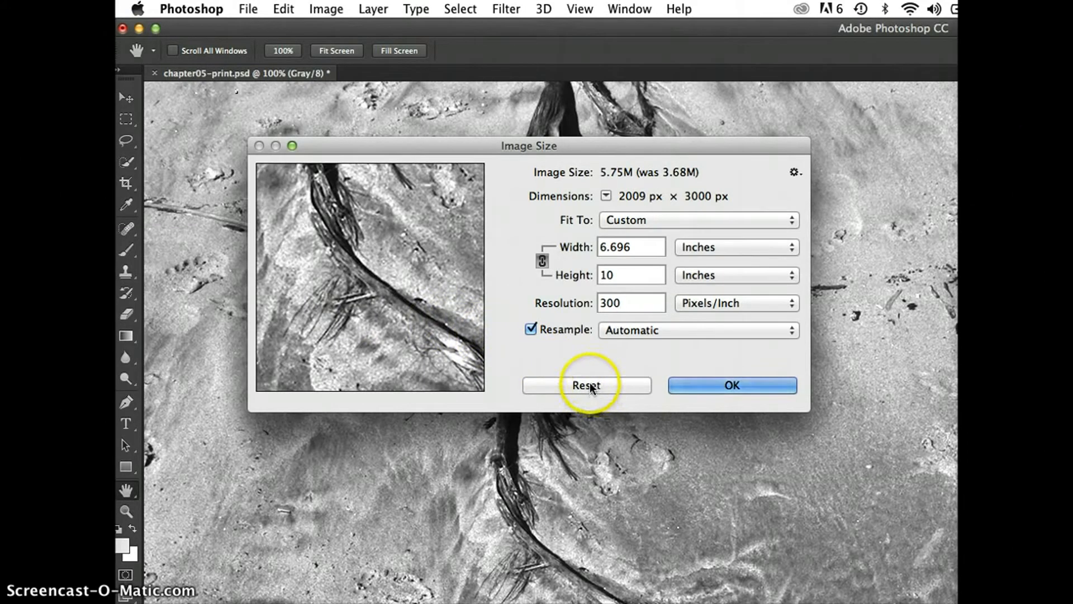
Reset the size to 1607 × 2400 px at 240 ppi and uncheck Resample
click(586, 384)
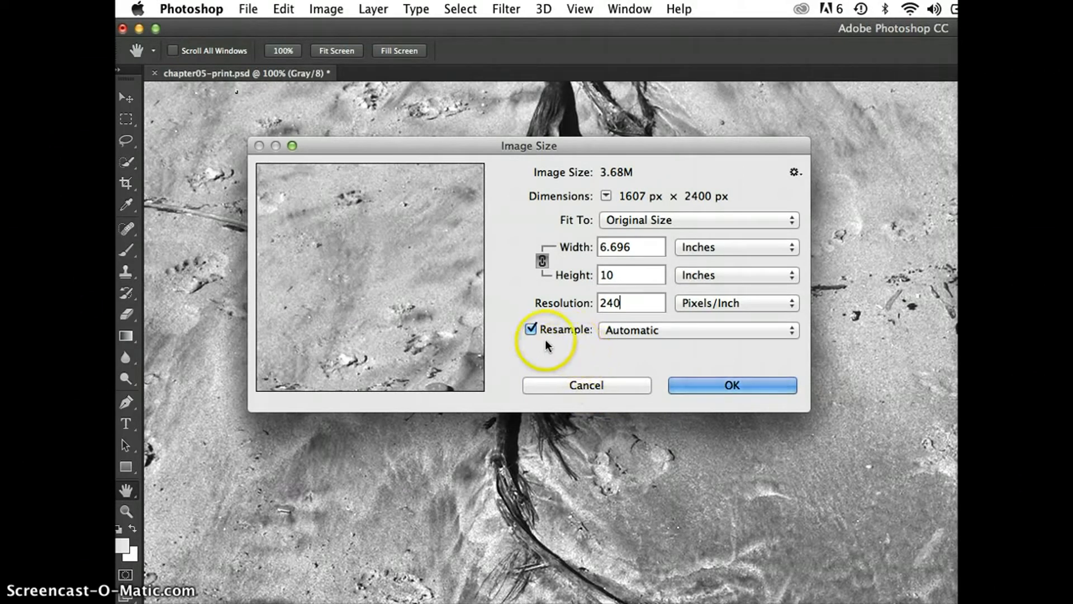
click(532, 336)
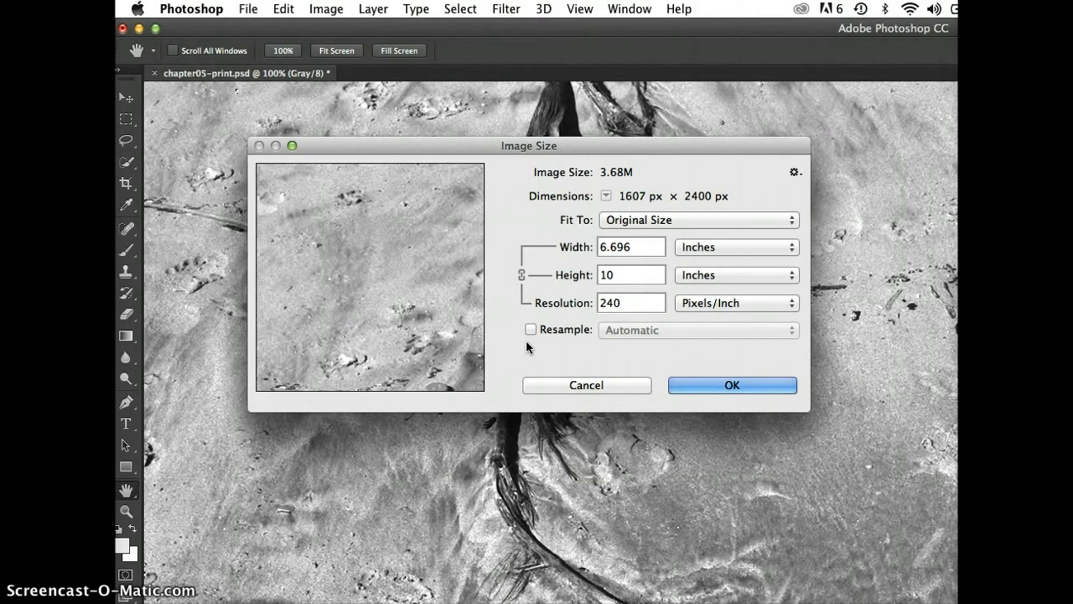
Enter 300 ppi without resampling, giving 5.357 × 8 in at 1607 × 2400 px
click(628, 303)
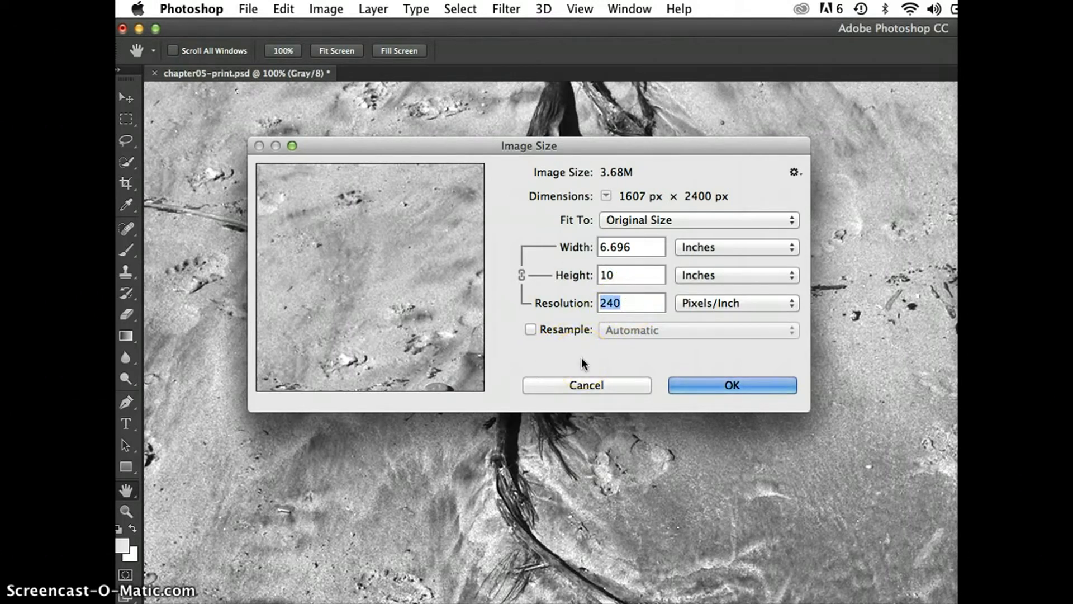
mouse_move(582, 362)
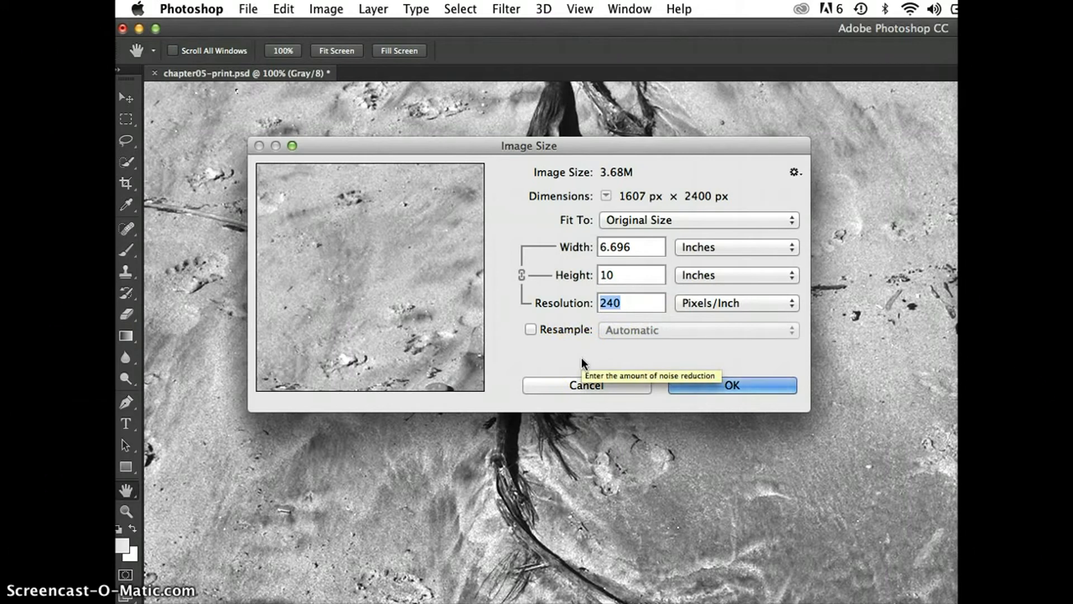
text(300)
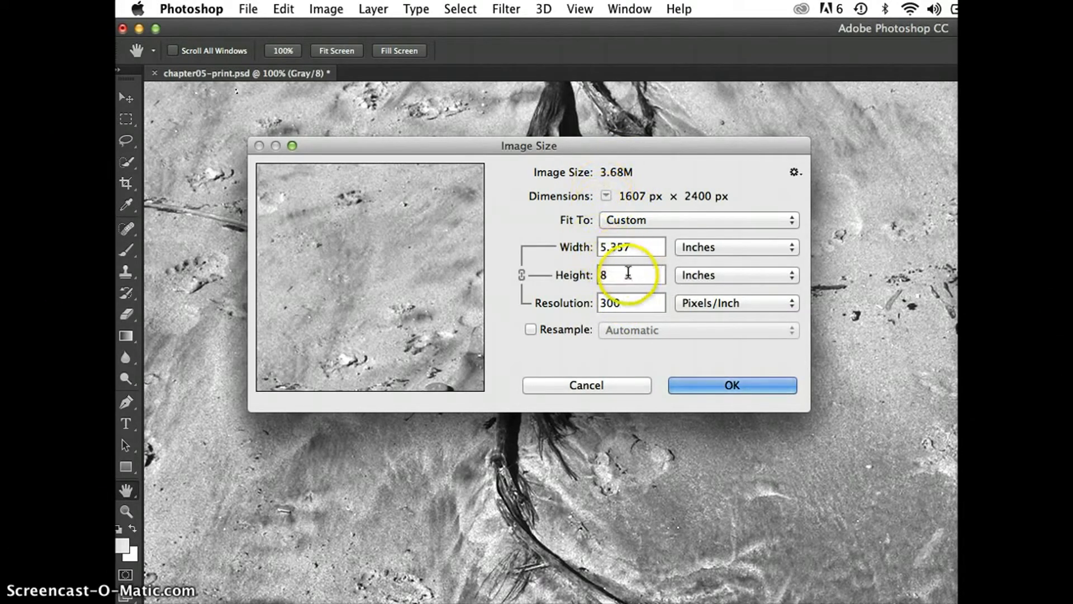
mouse_move(626, 275)
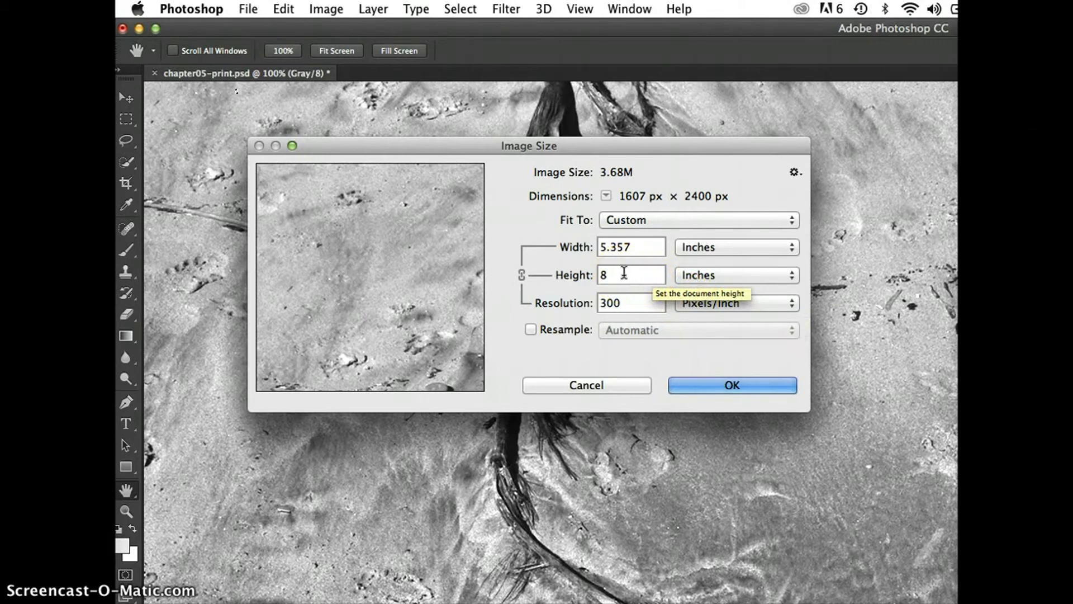
click(629, 303)
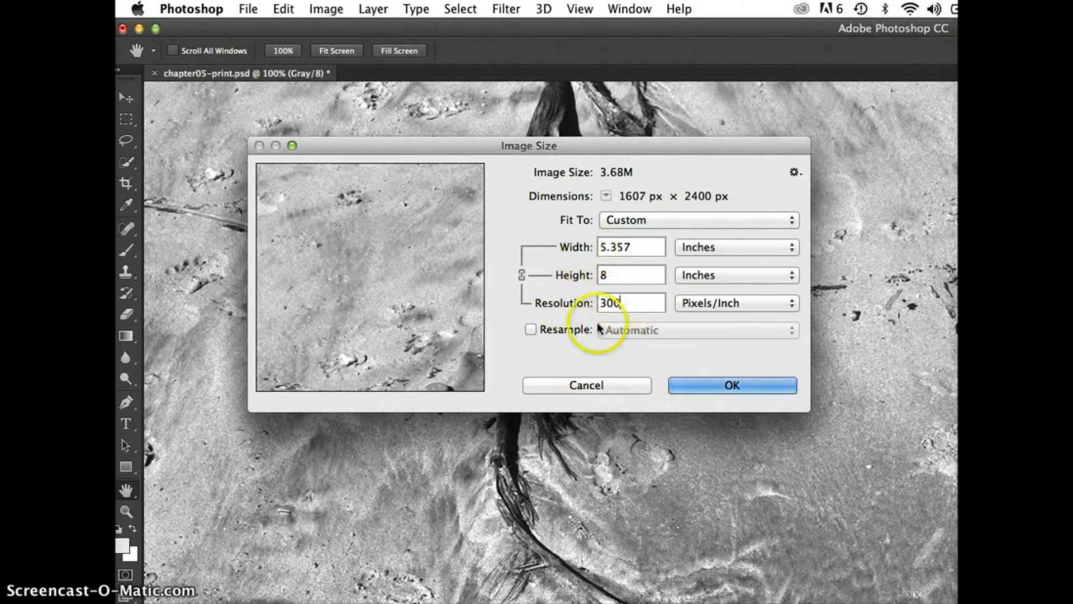
mouse_move(583, 354)
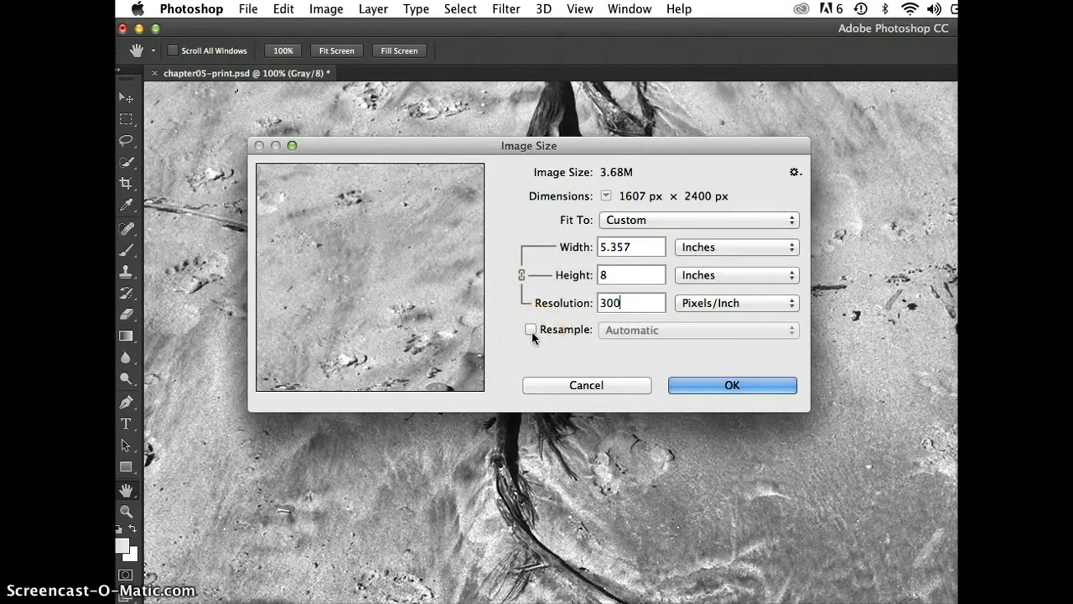
mouse_move(565, 274)
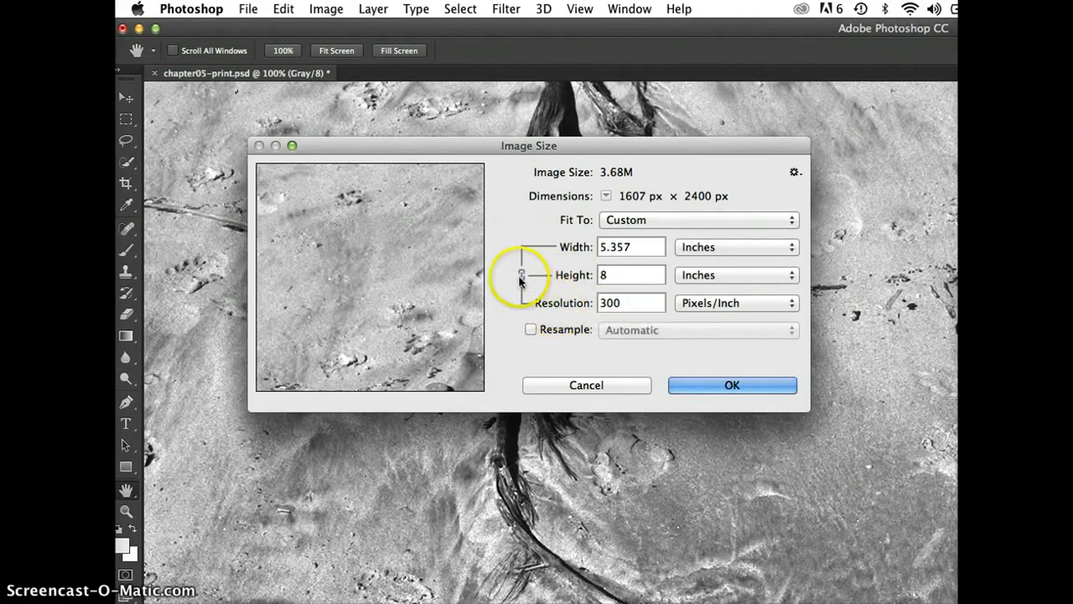
mouse_move(522, 275)
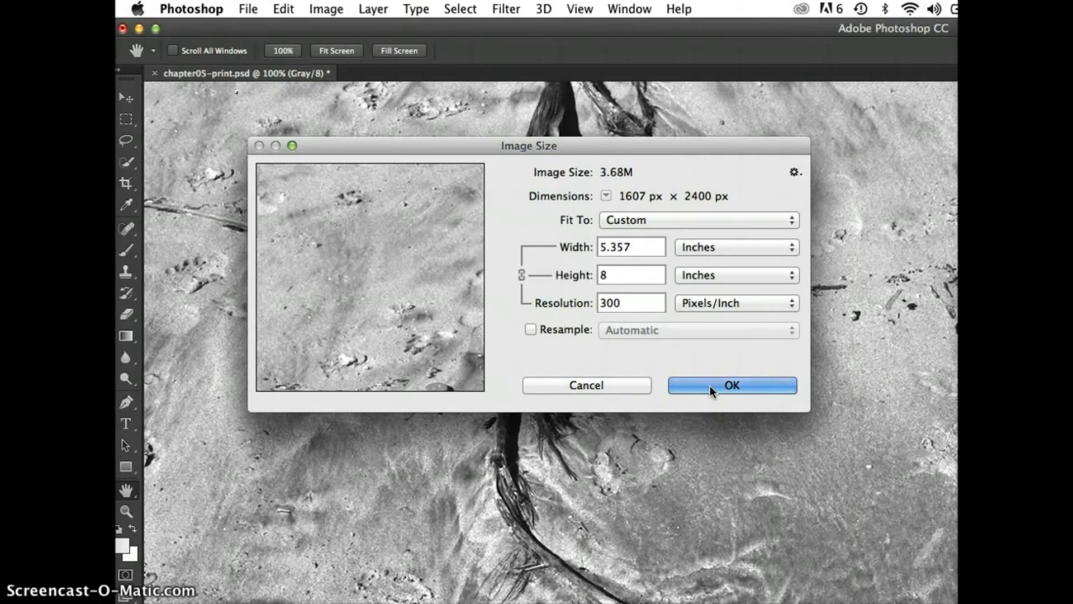
Confirm the 300 ppi change, return to Image Size and re-enable Resample
click(731, 384)
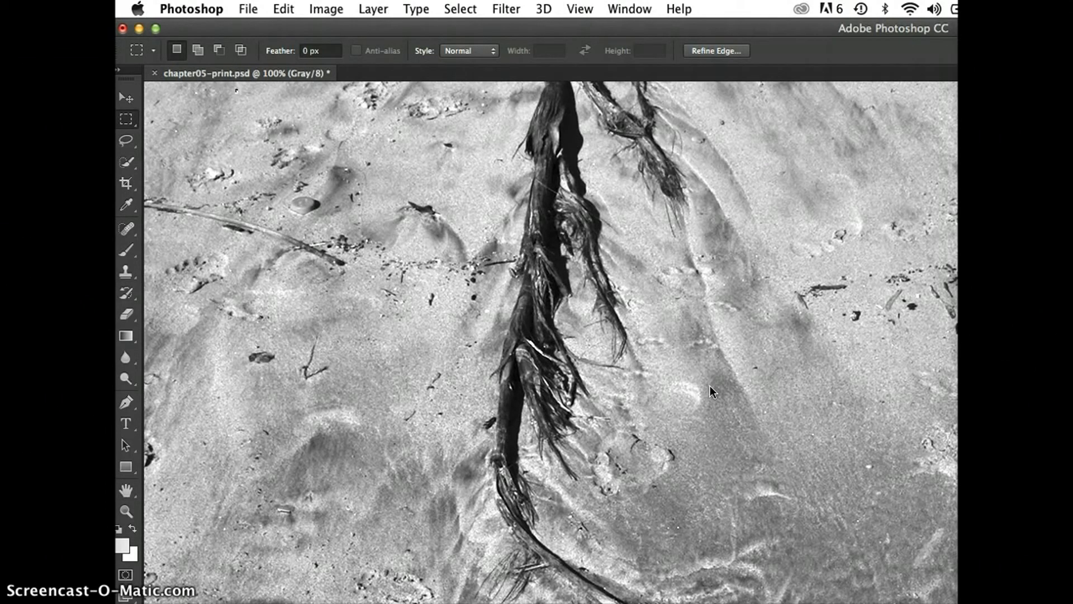
click(219, 51)
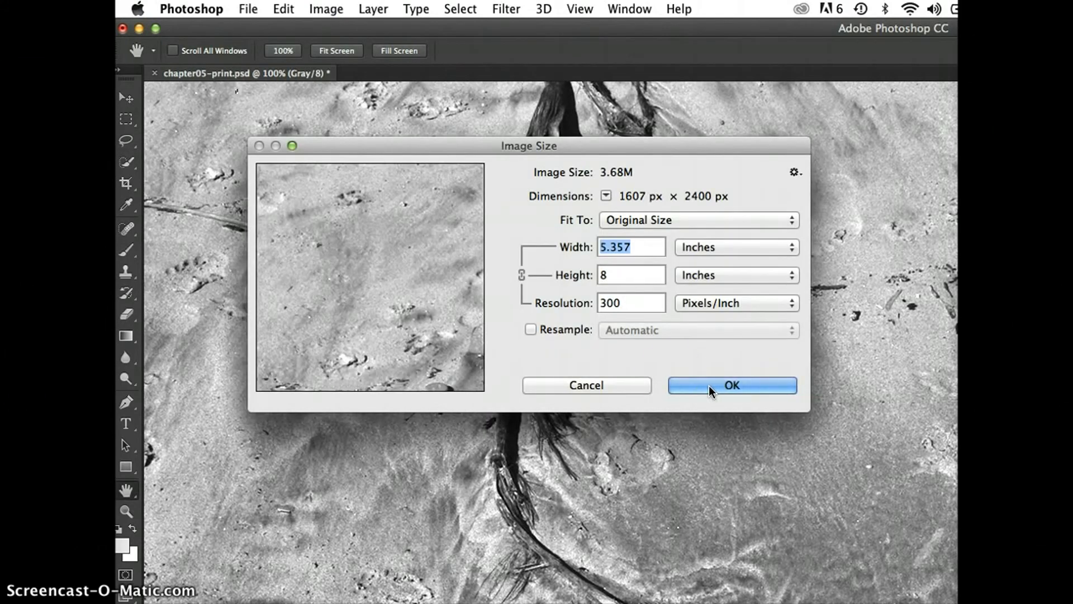
mouse_move(609, 357)
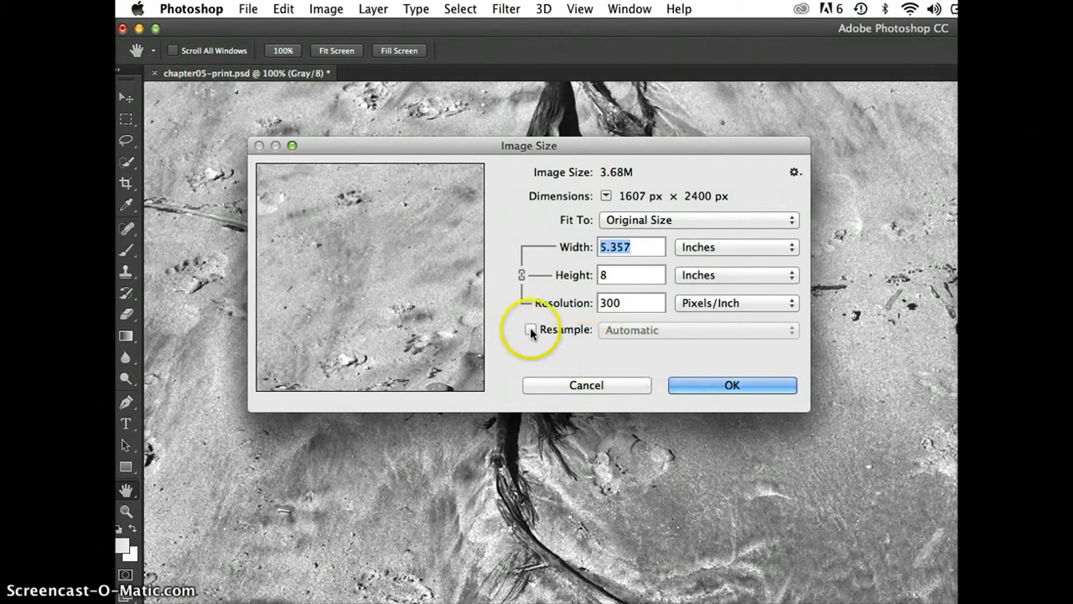
click(532, 334)
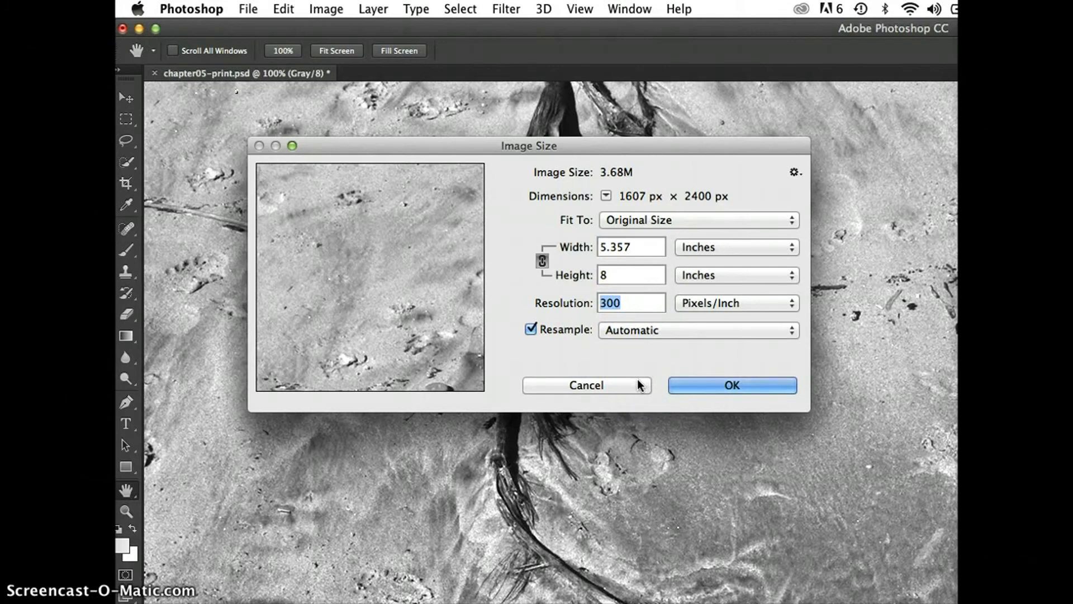
Resample to 72 ppi, shrinking the photo to 386 × 576 px, and confirm
text(72)
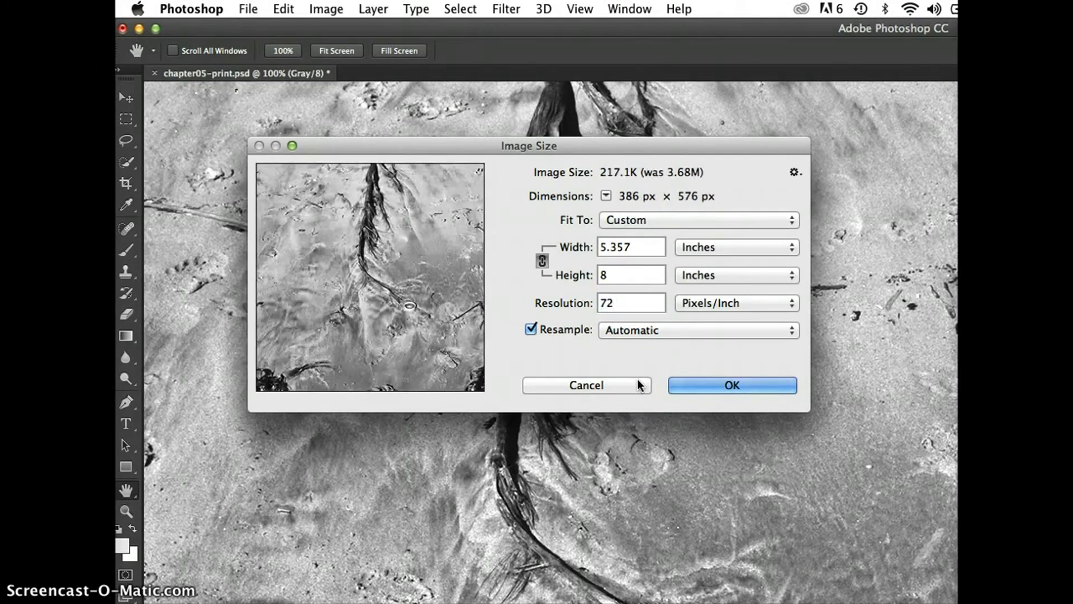
click(629, 303)
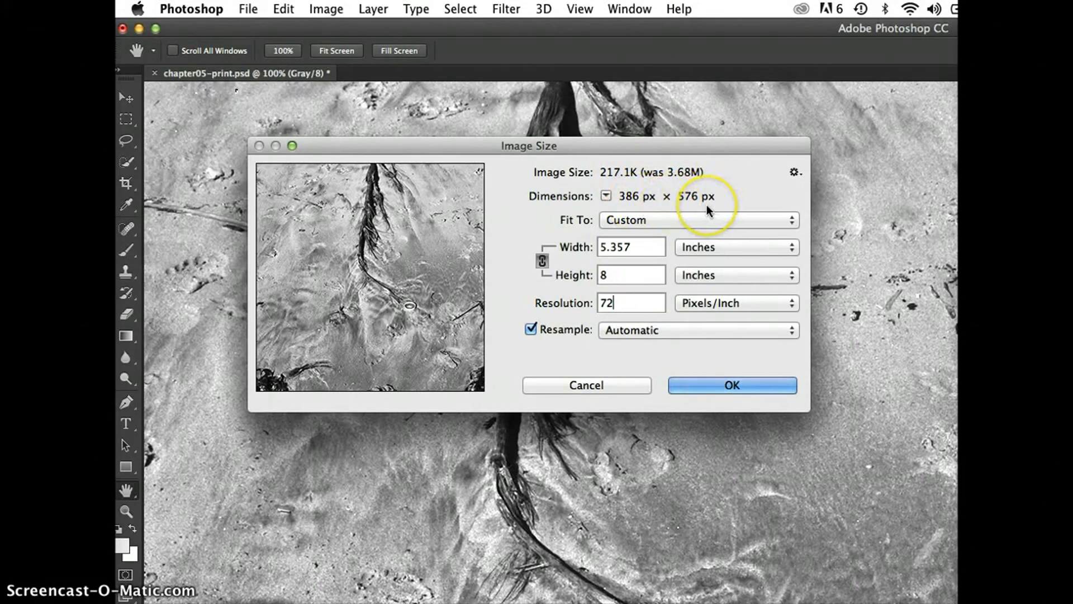
click(731, 385)
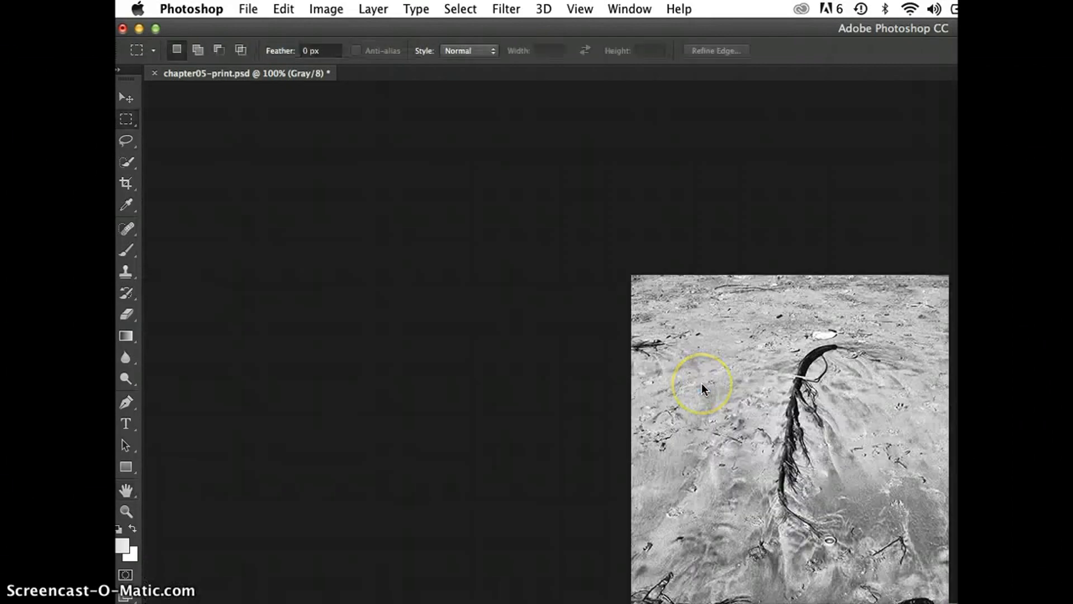